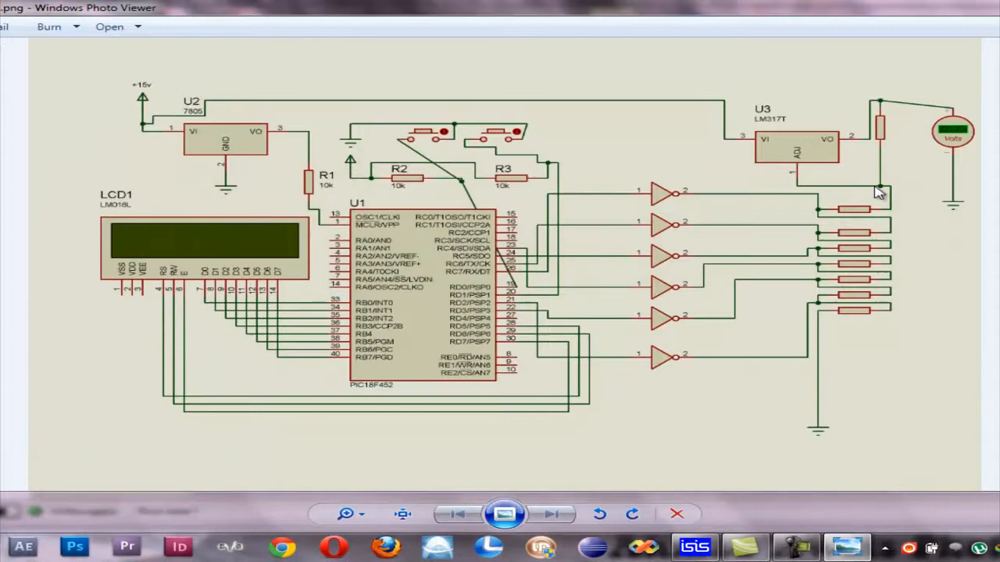
mouse_move(781, 477)
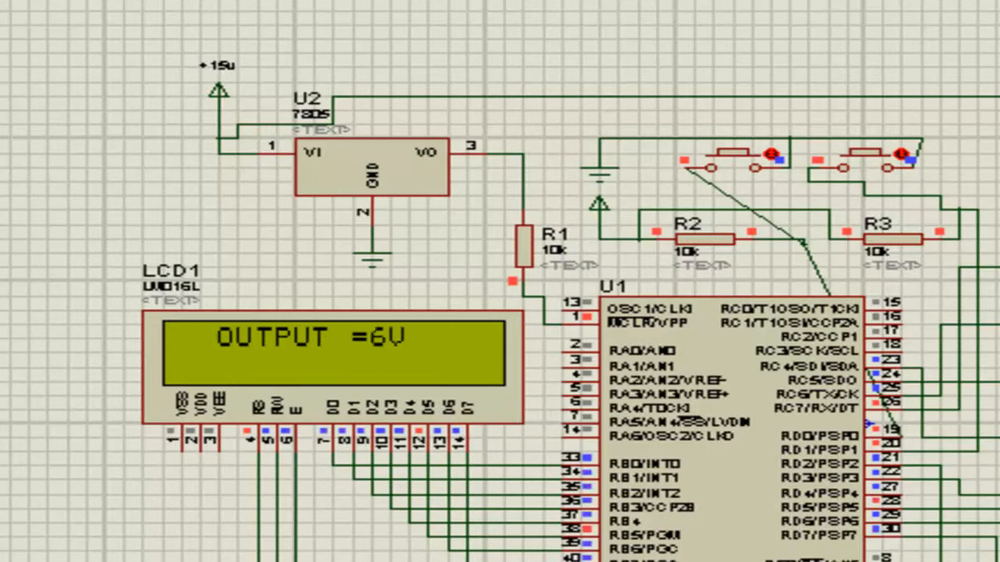
mouse_move(555, 375)
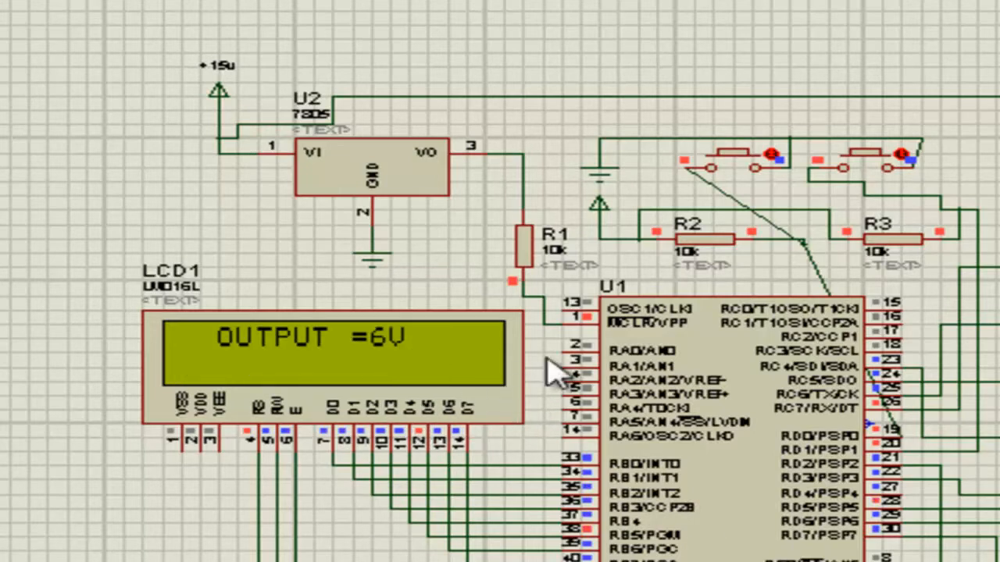
mouse_move(750, 172)
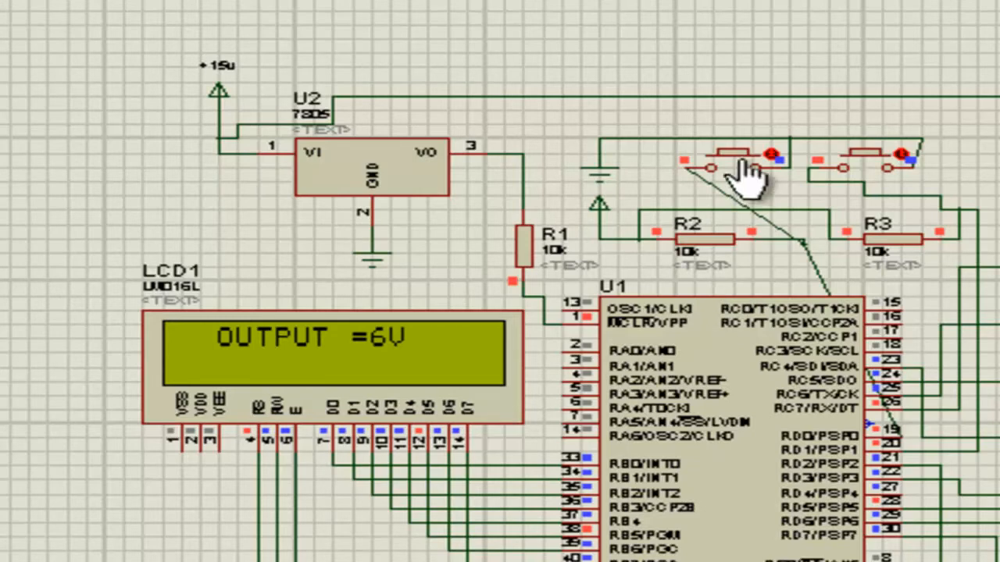